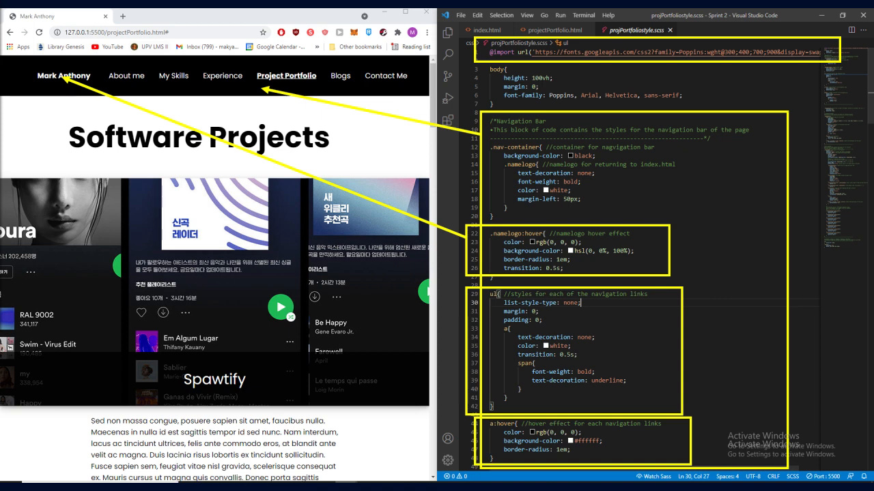
scroll("down", 3)
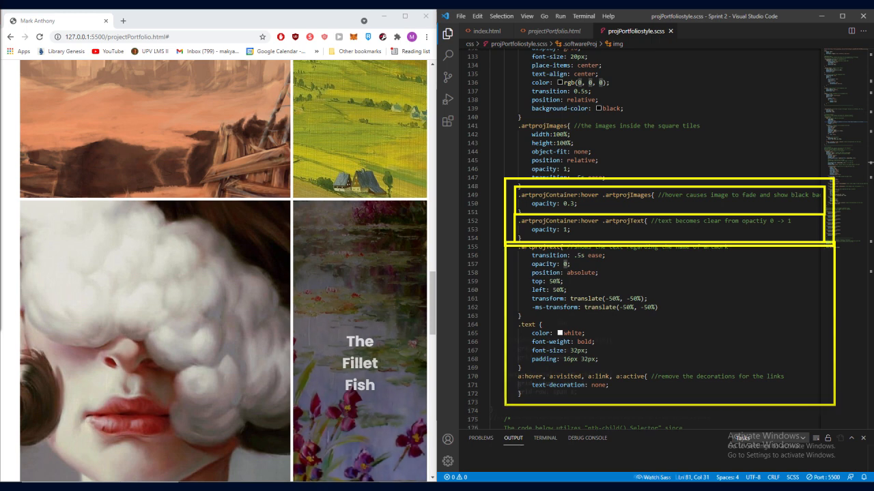
scroll("down", 3)
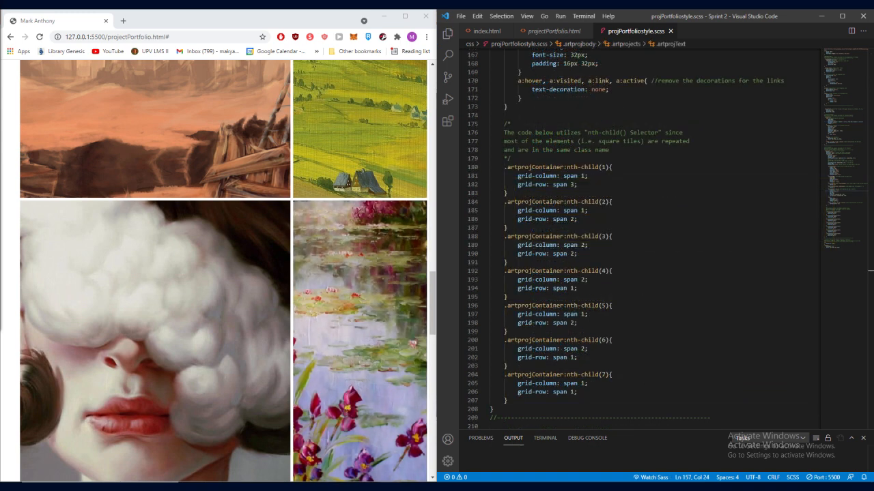